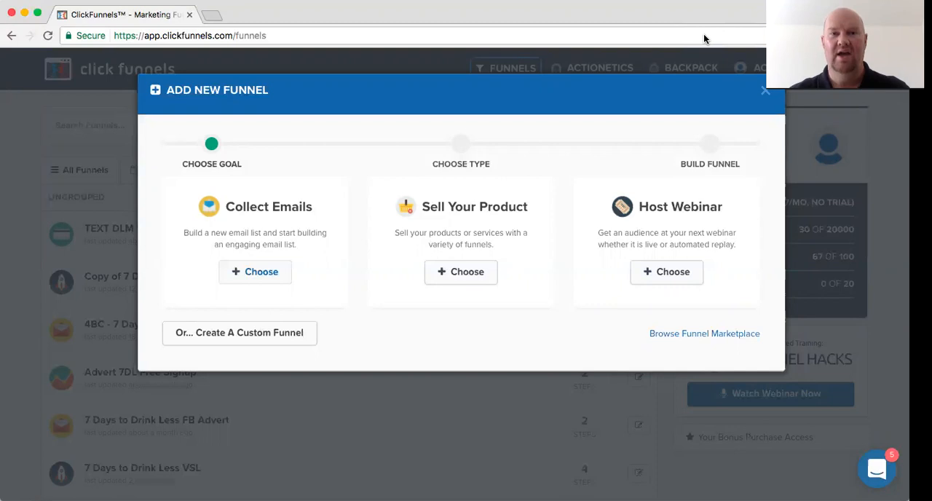
{"action": "mouse_move", "coordinate": [539, 79]}
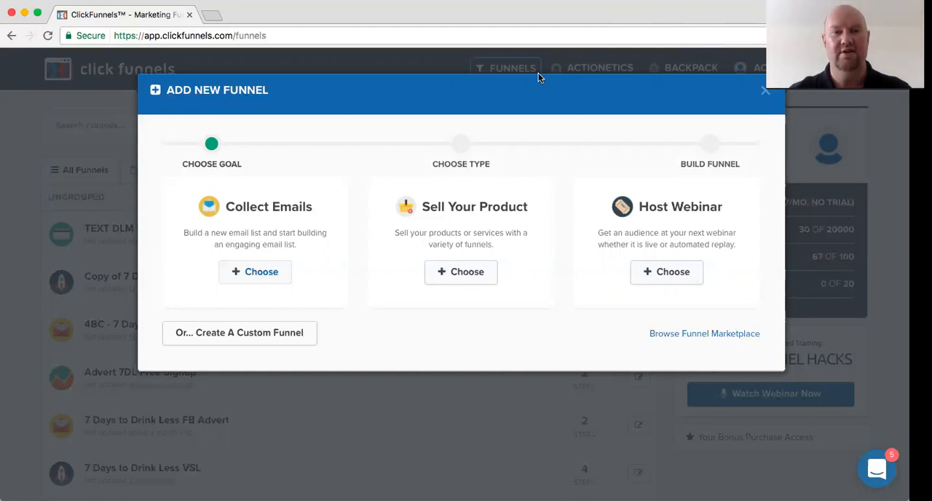
Start a custom funnel from scratch and name it Paid Trial & Monthly Subscription.
{"action": "left_click", "coordinate": [239, 332]}
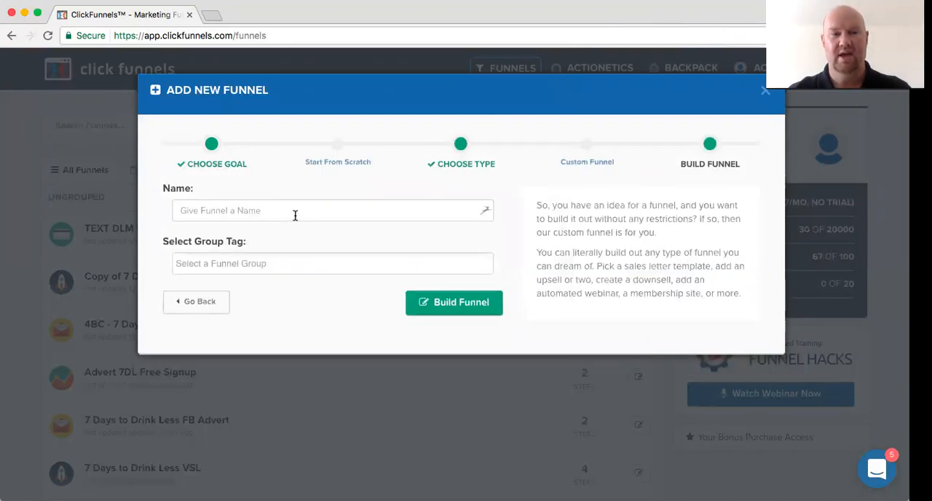
{"action": "left_click", "coordinate": [454, 303]}
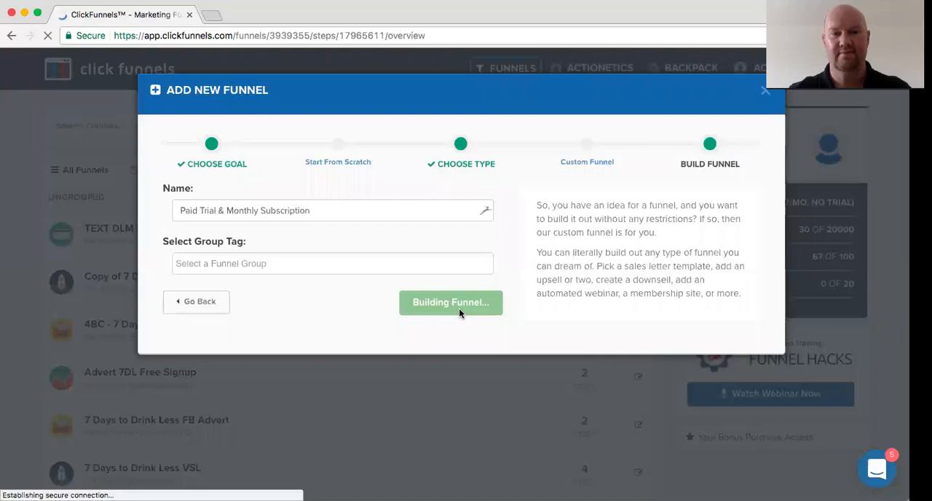
Switch Stripe Test Mode ON in the funnel's Settings and save the updated settings.
{"action": "left_click", "coordinate": [450, 303]}
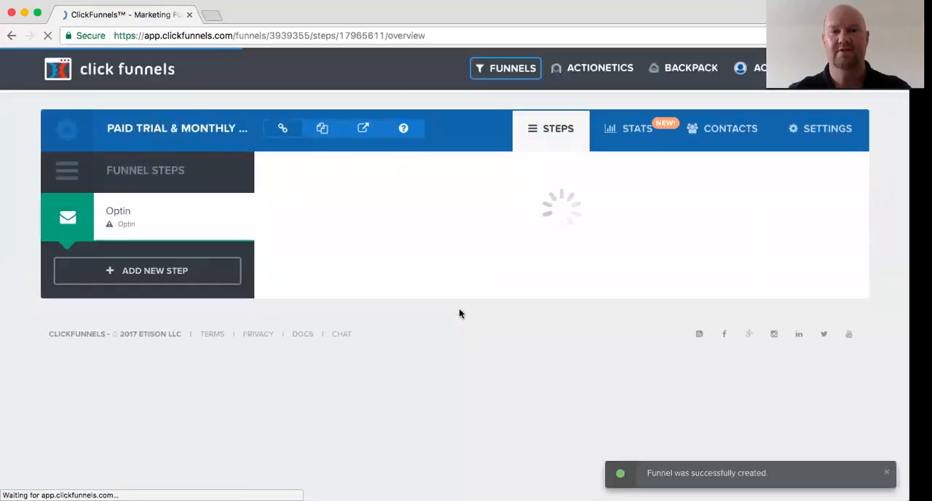
{"action": "left_click", "coordinate": [820, 130]}
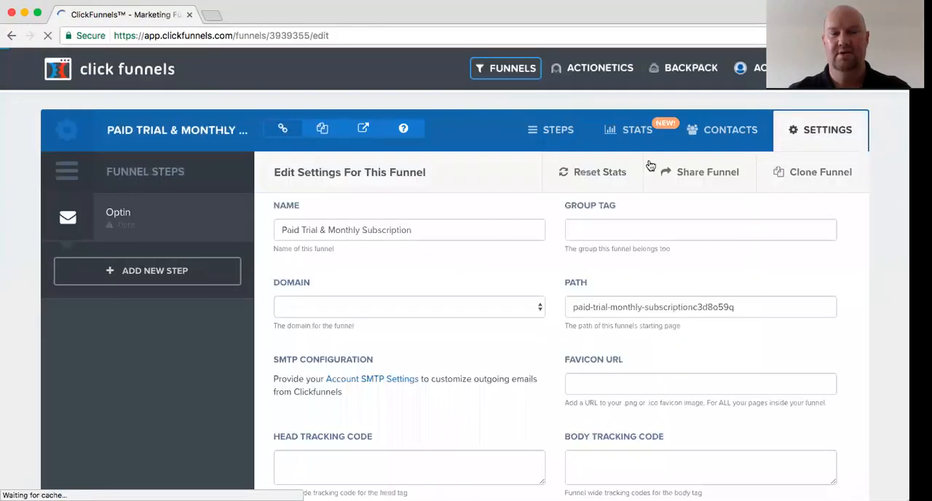
{"action": "scroll", "scroll_direction": "down", "scroll_amount": 3}
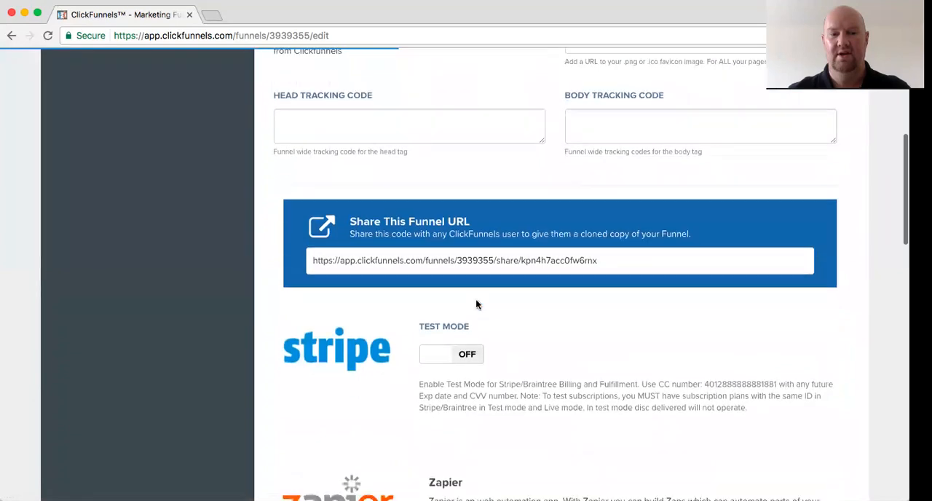
{"action": "left_click", "coordinate": [452, 352]}
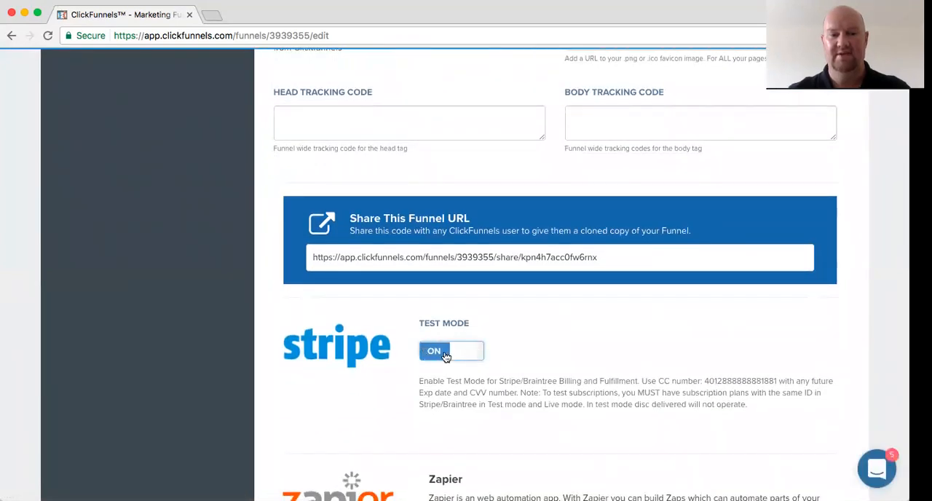
{"action": "scroll", "scroll_direction": "down", "scroll_amount": 3}
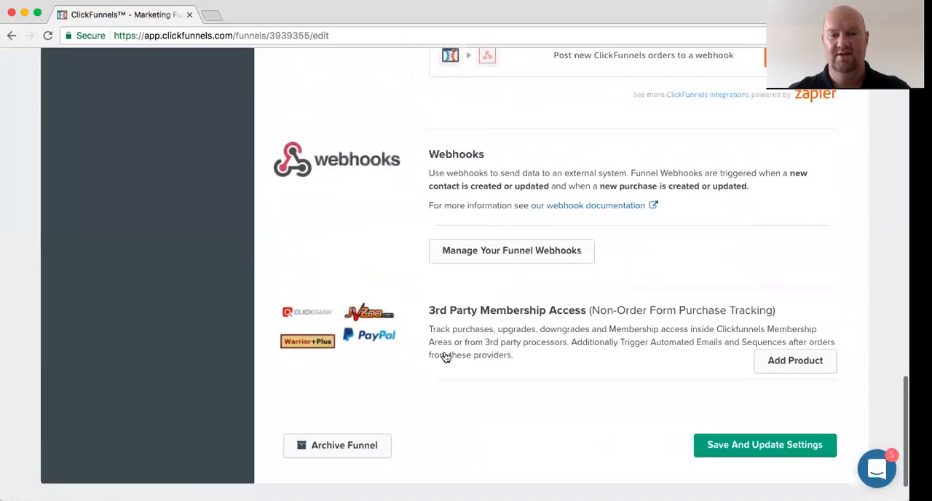
{"action": "left_click", "coordinate": [765, 445]}
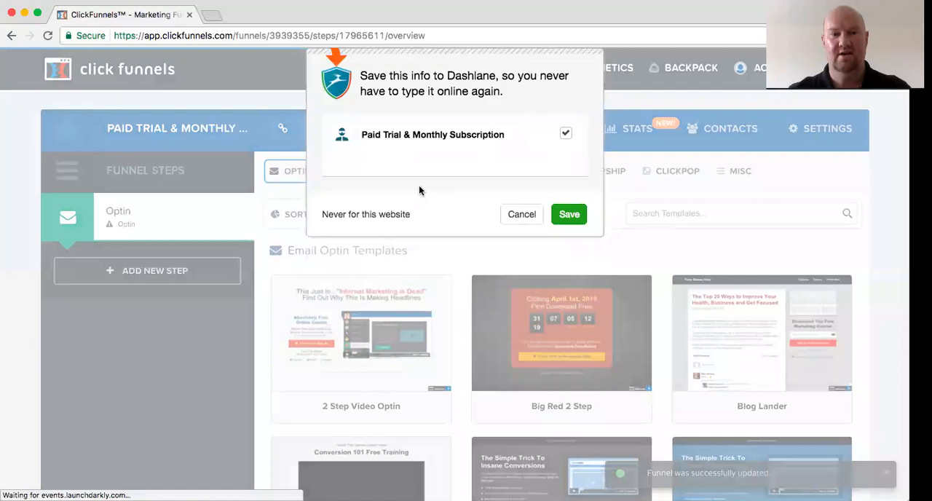
Make the first step an order page from a Sales template and show its Products list.
{"action": "left_click", "coordinate": [355, 171]}
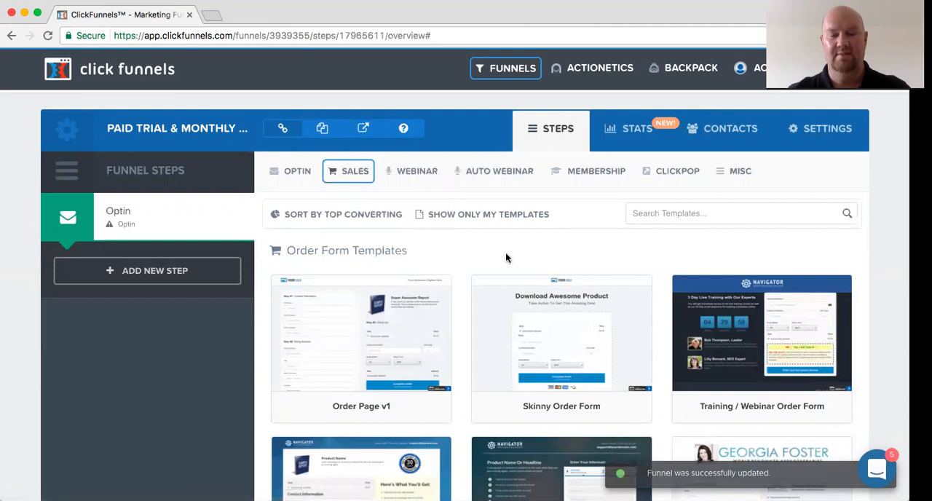
{"action": "left_click", "coordinate": [562, 334]}
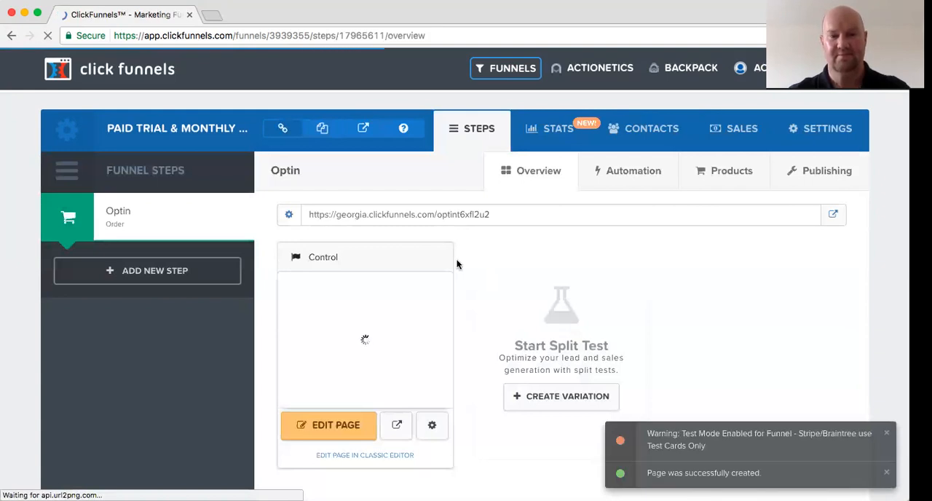
{"action": "left_click", "coordinate": [731, 172]}
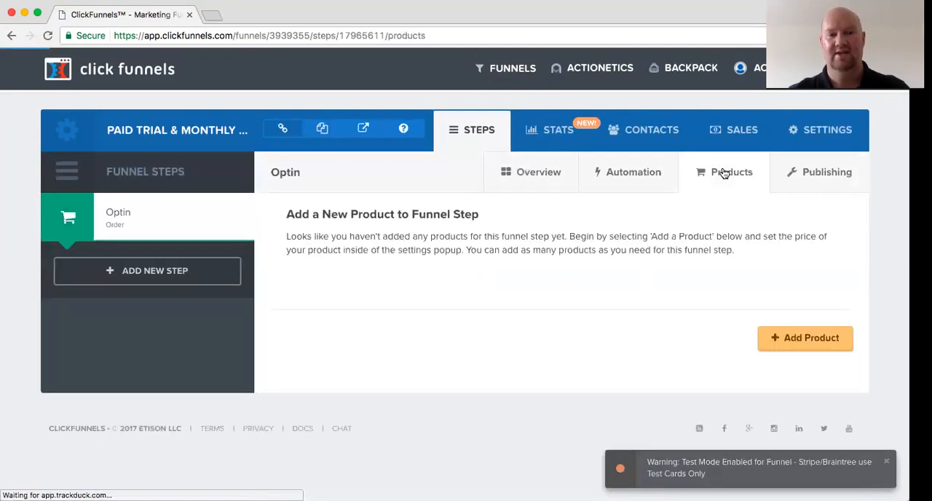
Add a product named '$1 Trial for 7 Days / $30 Monthly for 12 Months' and select the name to copy it.
{"action": "left_click", "coordinate": [803, 338]}
{"action": "type", "text": "$1 Tria"}
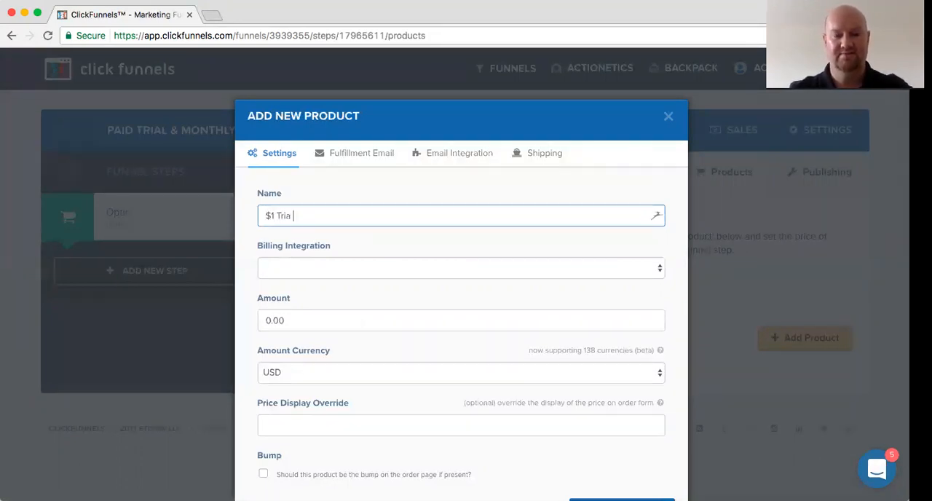
{"action": "type", "text": "for 7 Days / $30 Monthly for 12 Mo"}
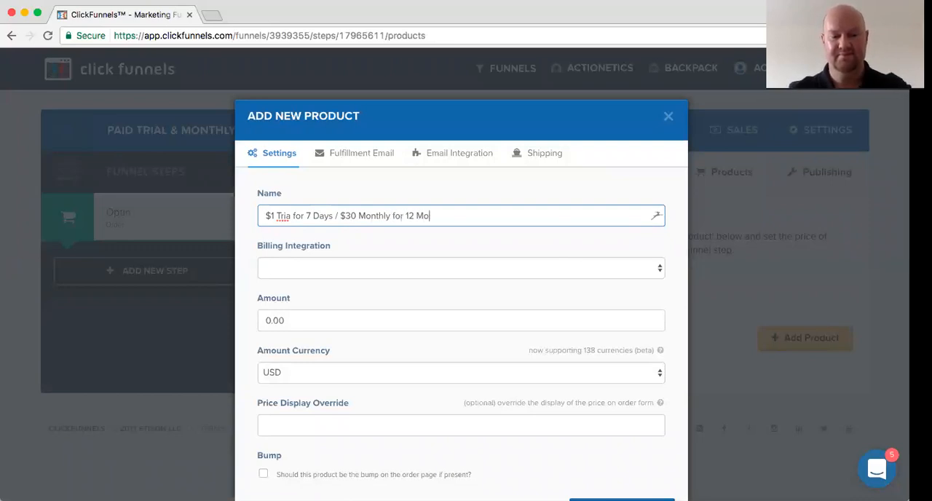
{"action": "type", "text": "nths"}
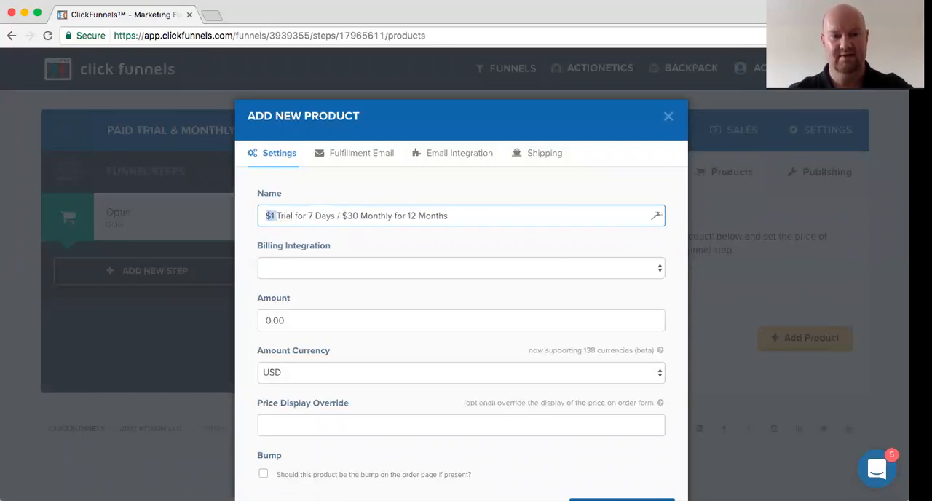
{"action": "left_click_drag", "start_coordinate": [269, 215], "coordinate": [358, 215]}
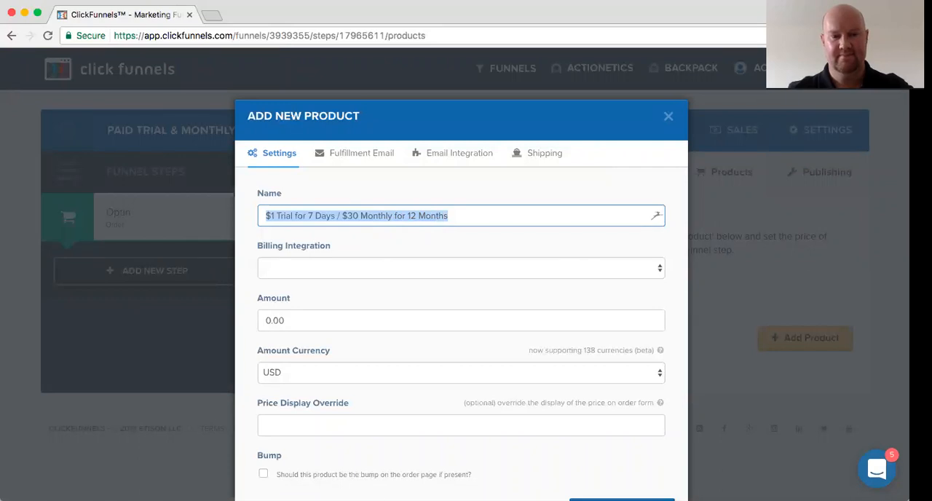
Bill the trial via Stripe as a one-time $1 product, described '$1 Trial', and mark it as the bump.
{"action": "left_click", "coordinate": [460, 267]}
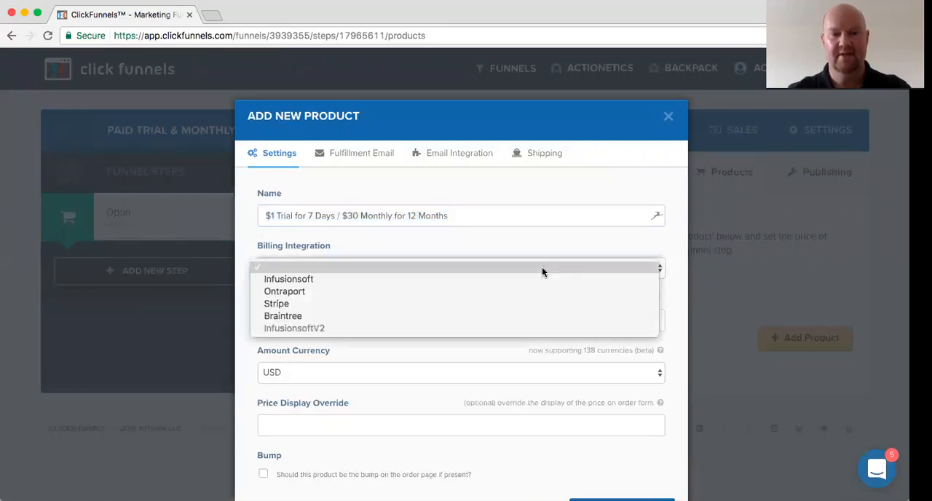
{"action": "mouse_move", "coordinate": [505, 303]}
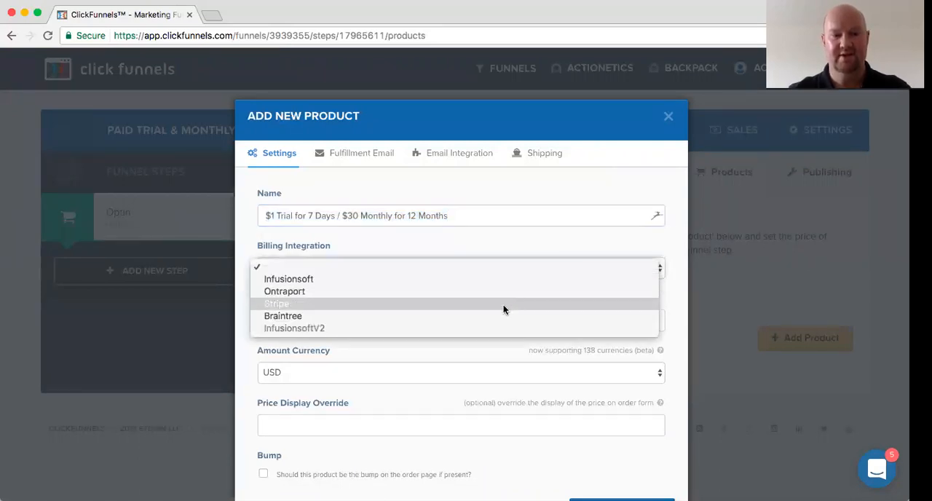
{"action": "left_click", "coordinate": [276, 303]}
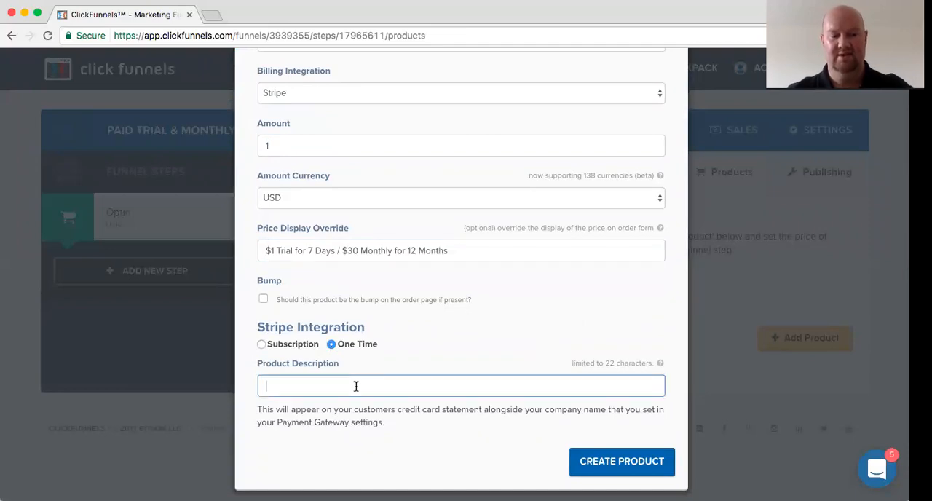
{"action": "type", "text": "$1 Trial"}
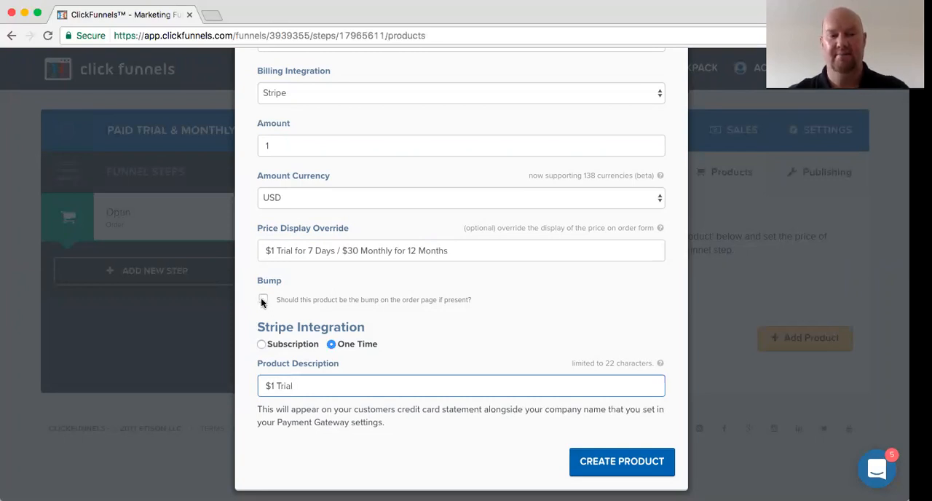
{"action": "left_click", "coordinate": [262, 299]}
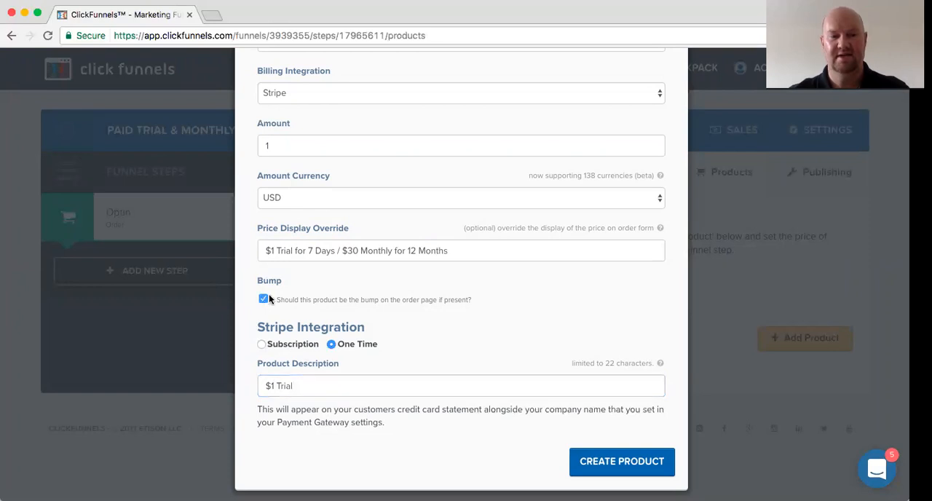
{"action": "left_click", "coordinate": [460, 153]}
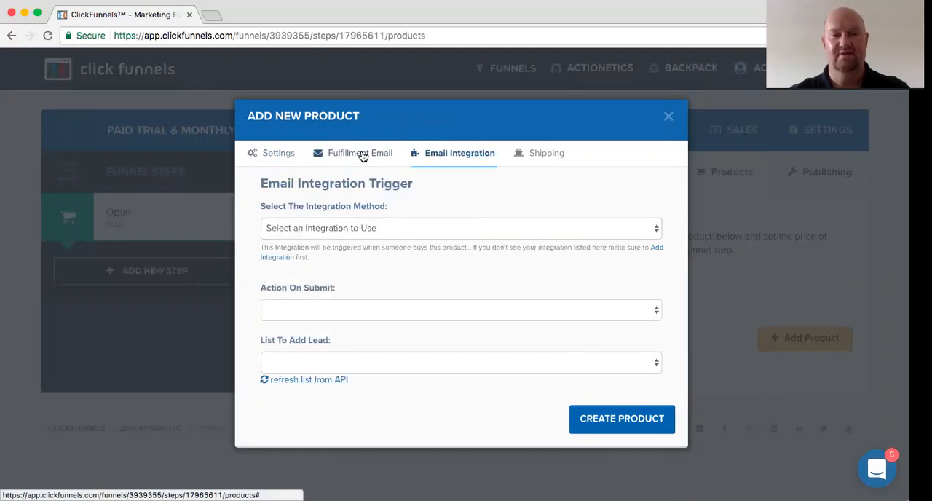
Review the Fulfillment Email settings, then create the $1 trial product.
{"action": "left_click", "coordinate": [353, 153]}
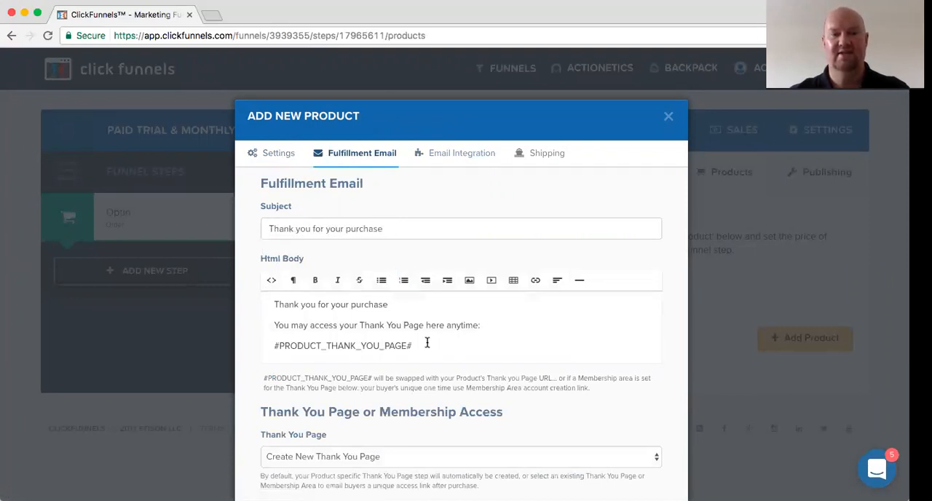
{"action": "left_click", "coordinate": [278, 152]}
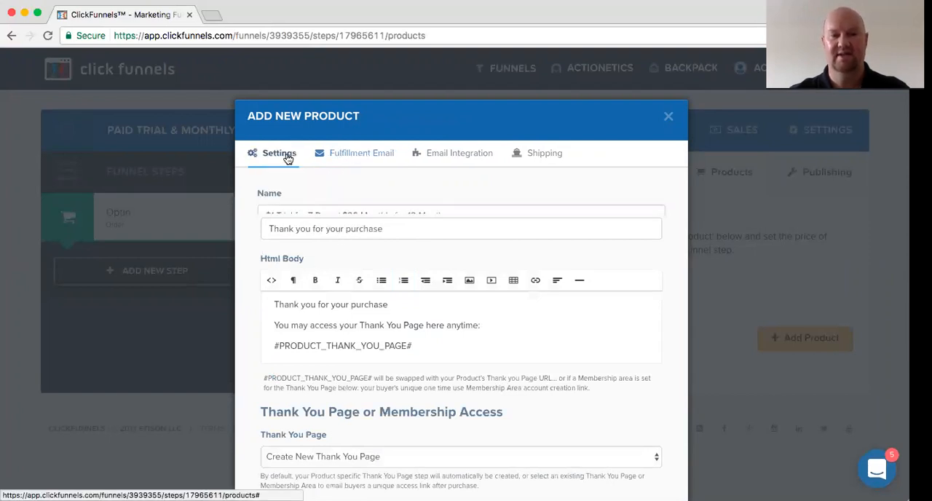
{"action": "left_click", "coordinate": [667, 117]}
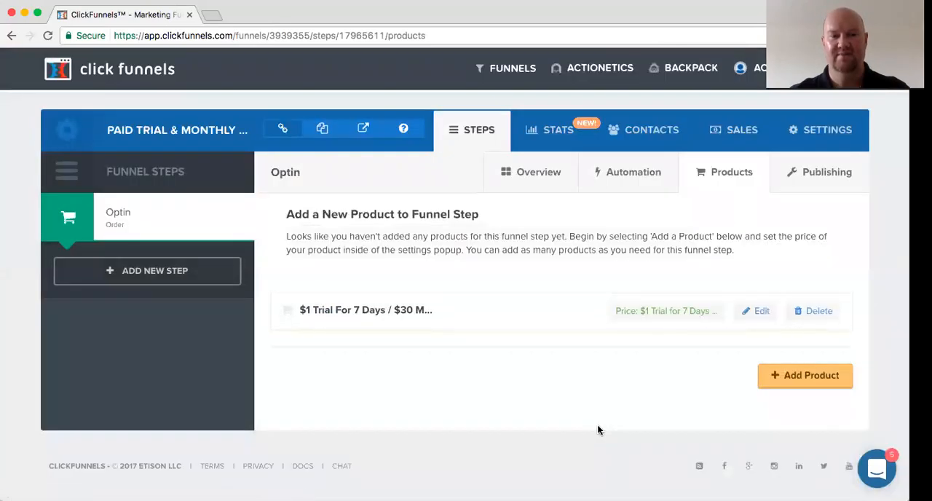
Add a second product with the same full name as name and price display, described '$30 Monthly'.
{"action": "left_click", "coordinate": [803, 376]}
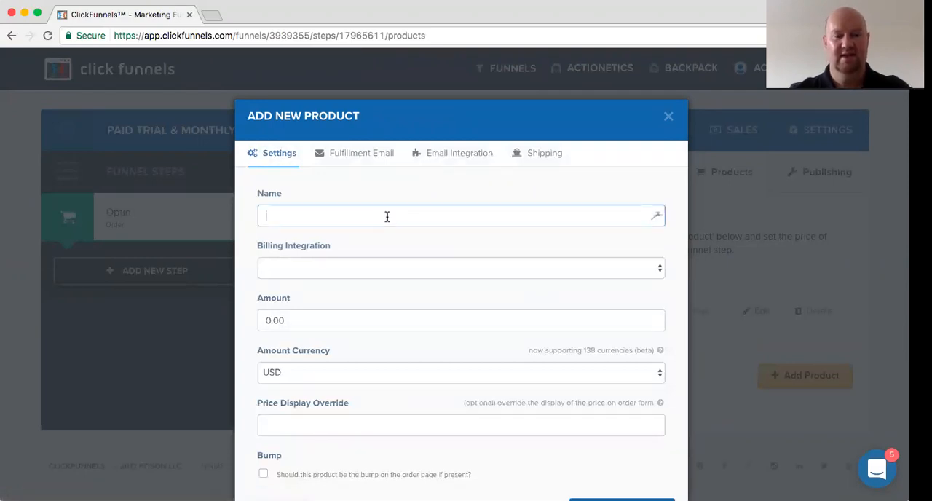
{"action": "type", "text": "$1 Trial for 7 Days / $30 Monthly for 12 Months"}
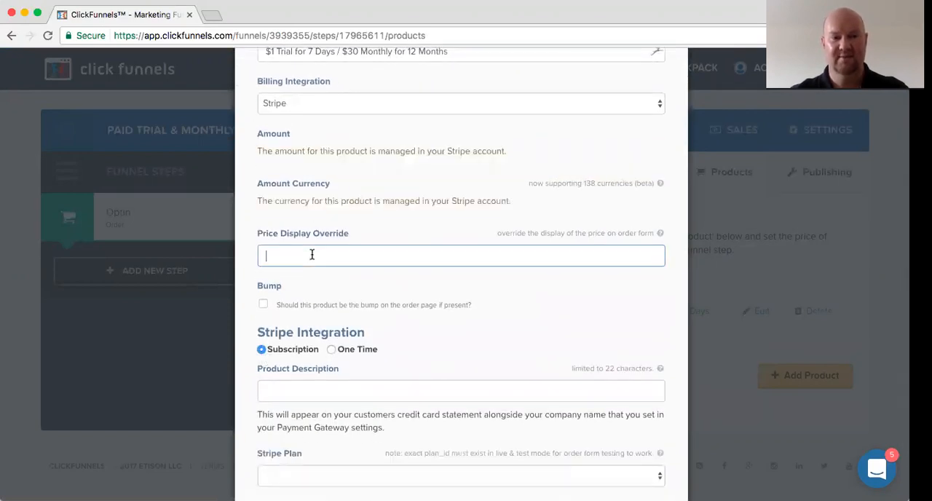
{"action": "type", "text": "$1 Trial for 7 Days / $30 Monthly for 12 Months"}
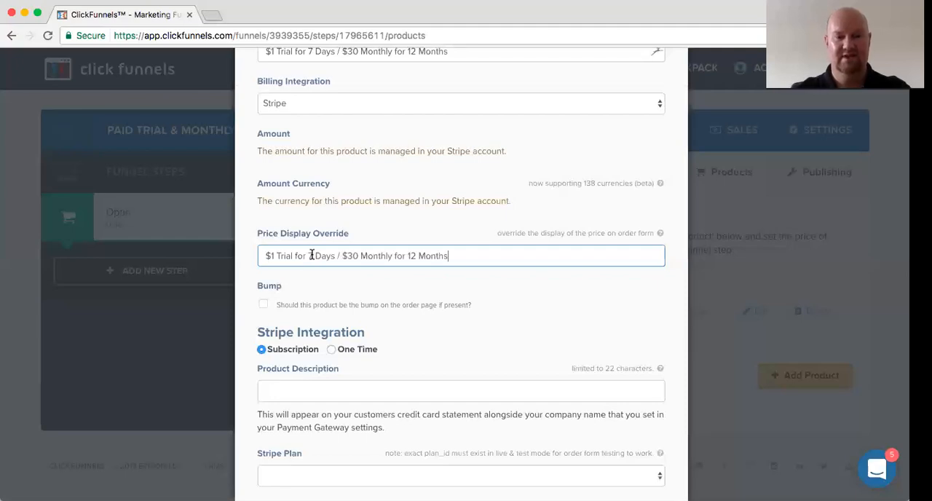
{"action": "left_click", "coordinate": [460, 390]}
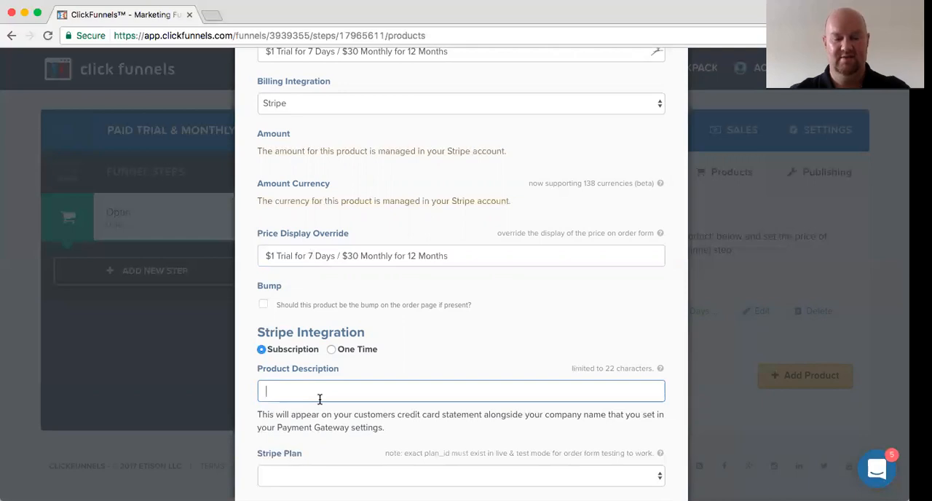
{"action": "type", "text": "$30 Monthly"}
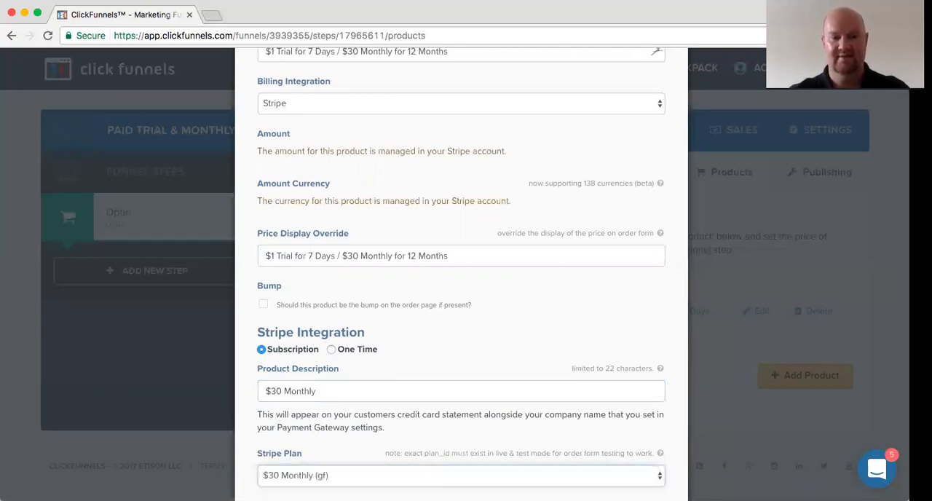
Limit the subscription to 12 payment plan payments and create the product.
{"action": "scroll", "scroll_direction": "down", "scroll_amount": 3}
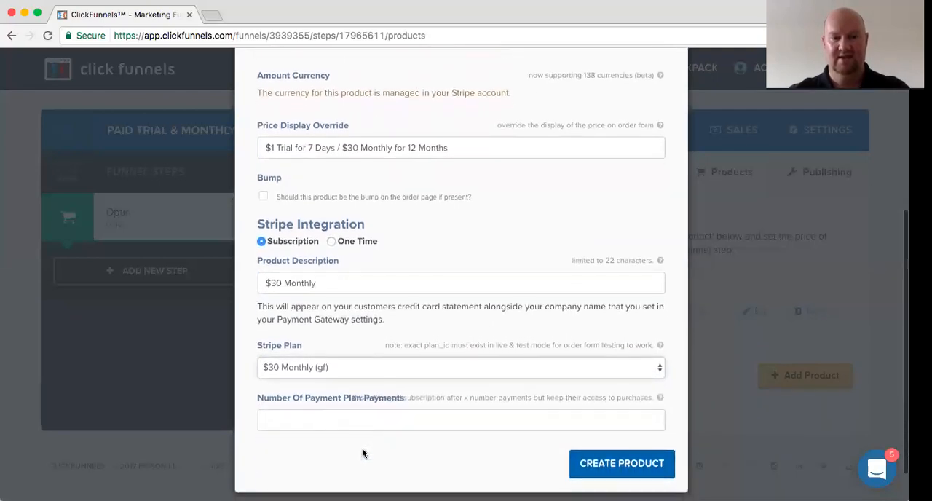
{"action": "left_click", "coordinate": [460, 419]}
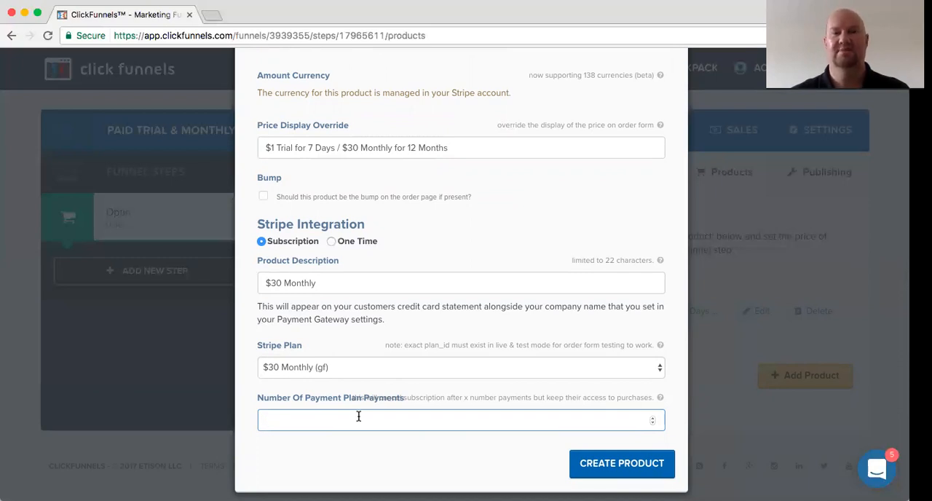
{"action": "type", "text": "1"}
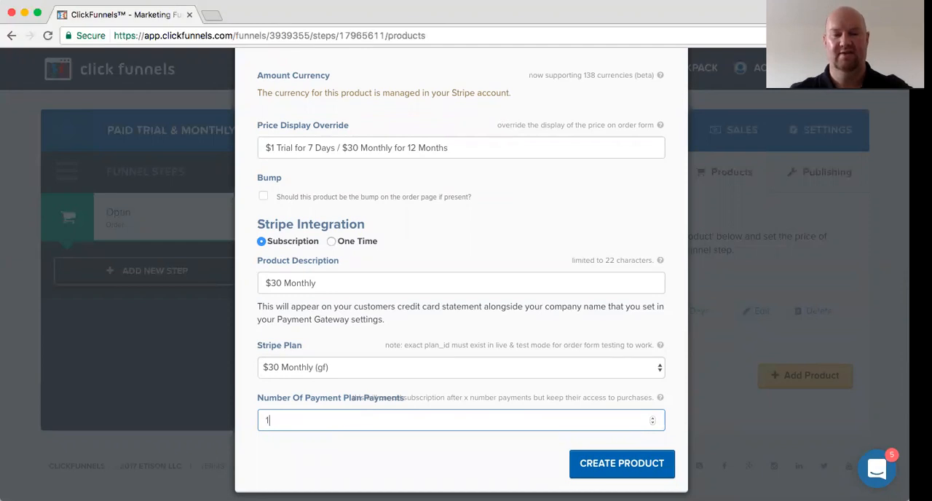
{"action": "type", "text": "2"}
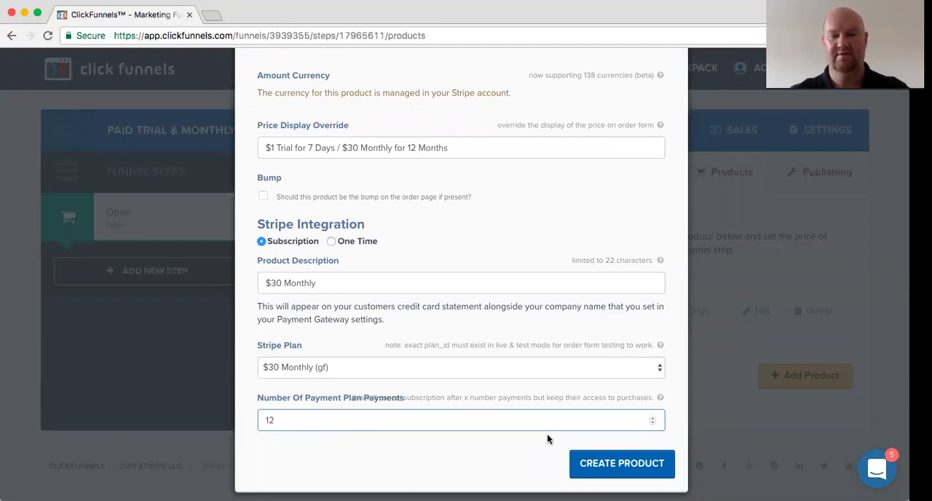
{"action": "left_click", "coordinate": [622, 463]}
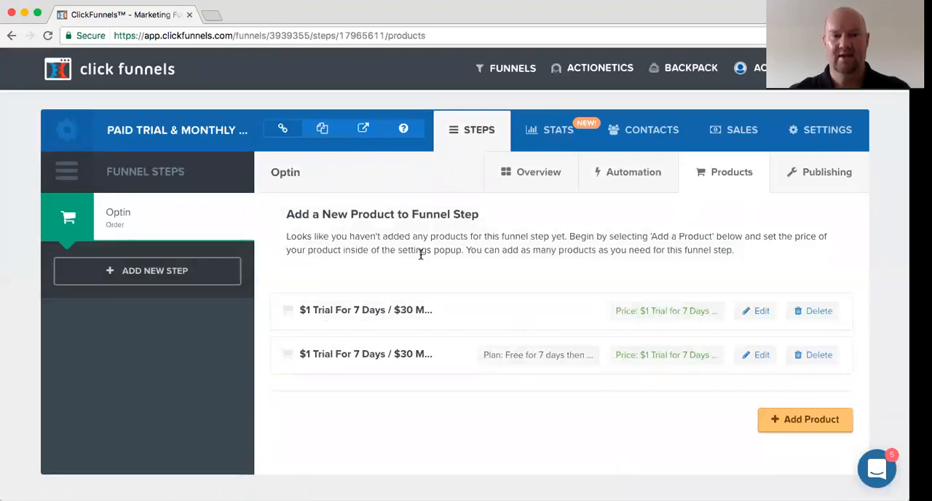
Open the order step's page in the page editor from its Overview.
{"action": "left_click", "coordinate": [539, 172]}
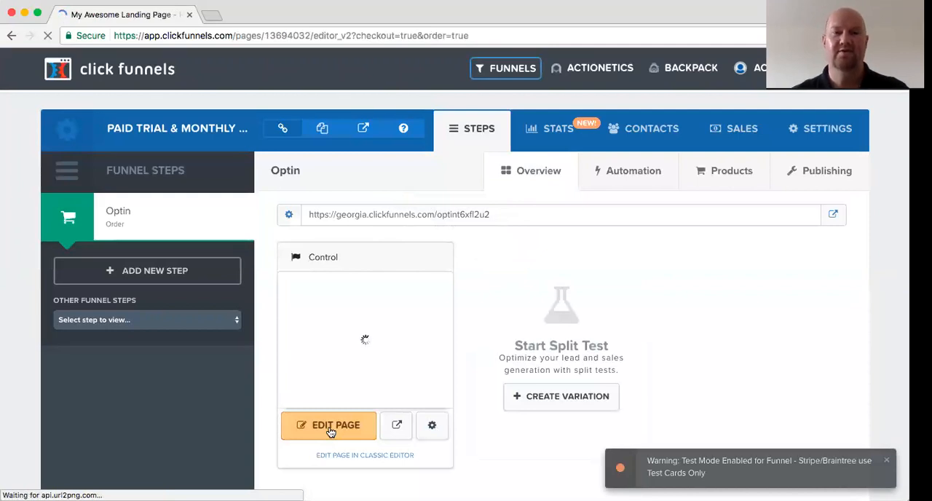
{"action": "left_click", "coordinate": [329, 425]}
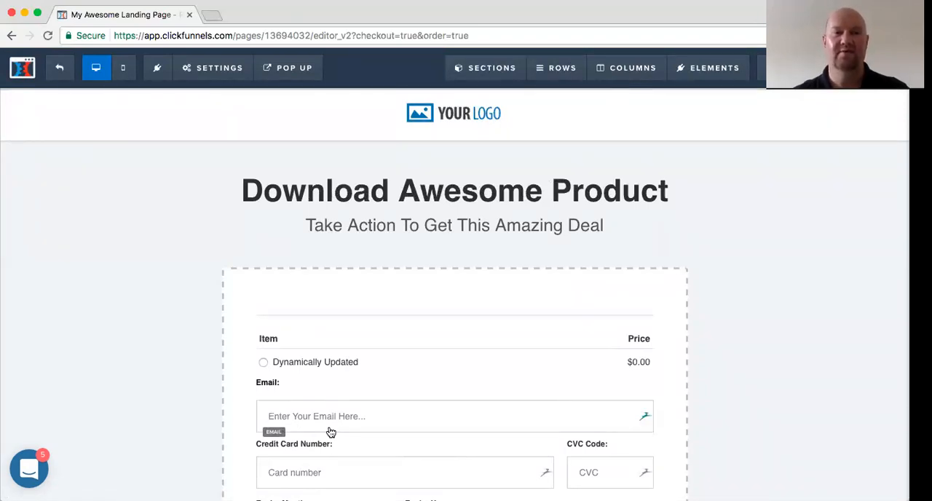
Paste the jQuery button-toggle script into the page's Footer Code under Tracking Code.
{"action": "left_click", "coordinate": [454, 190]}
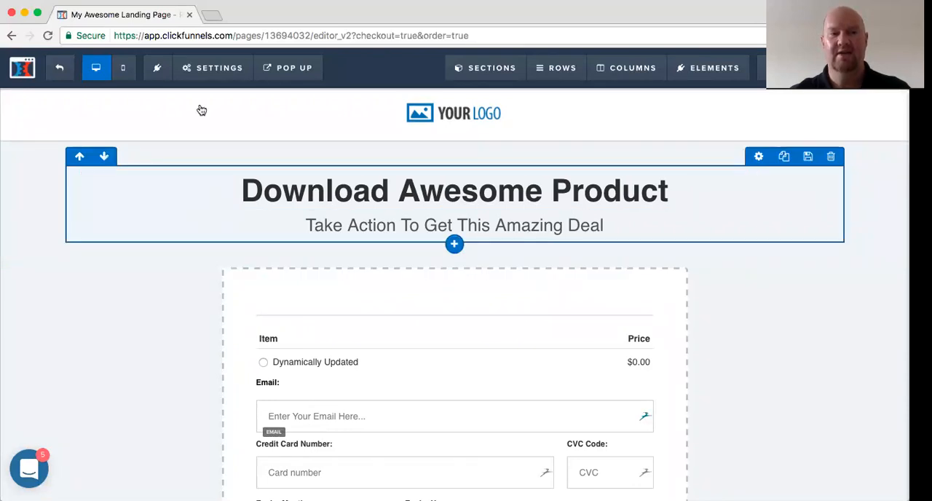
{"action": "left_click", "coordinate": [212, 67]}
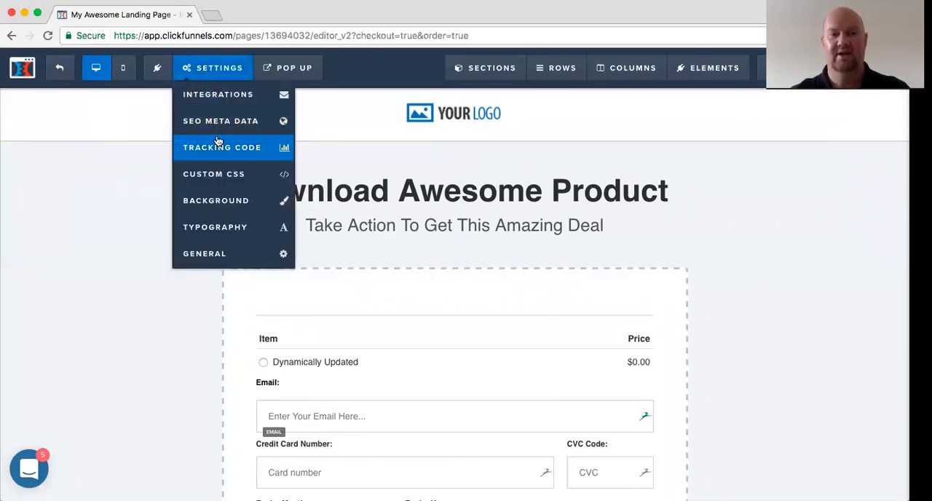
{"action": "left_click", "coordinate": [222, 147]}
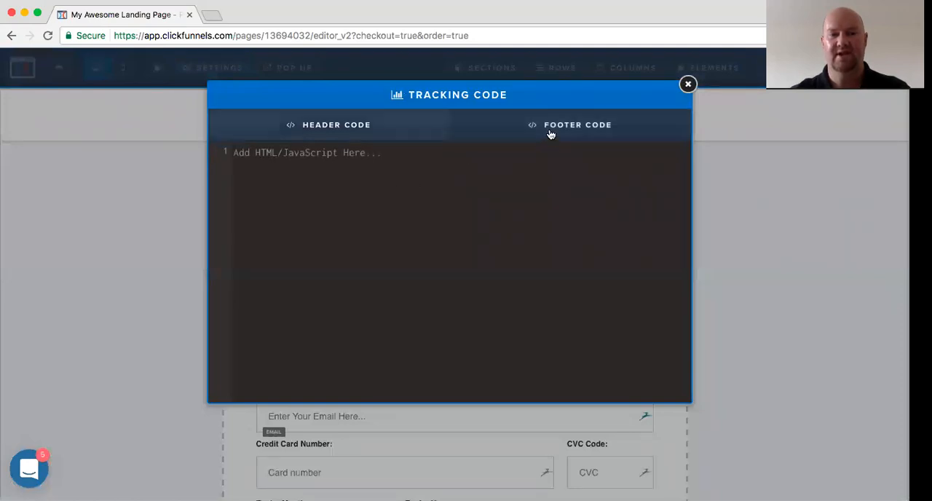
{"action": "type", "text": "$1 Trial for 7 Days"}
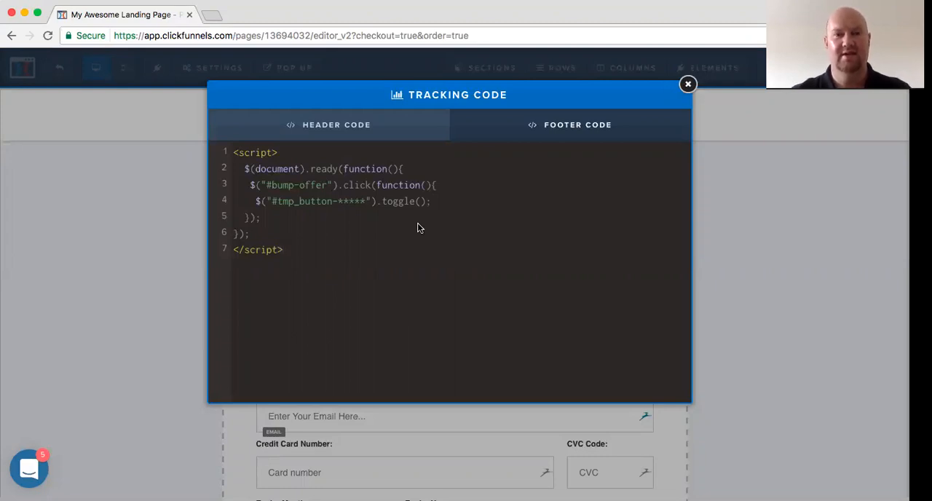
{"action": "left_click", "coordinate": [282, 250]}
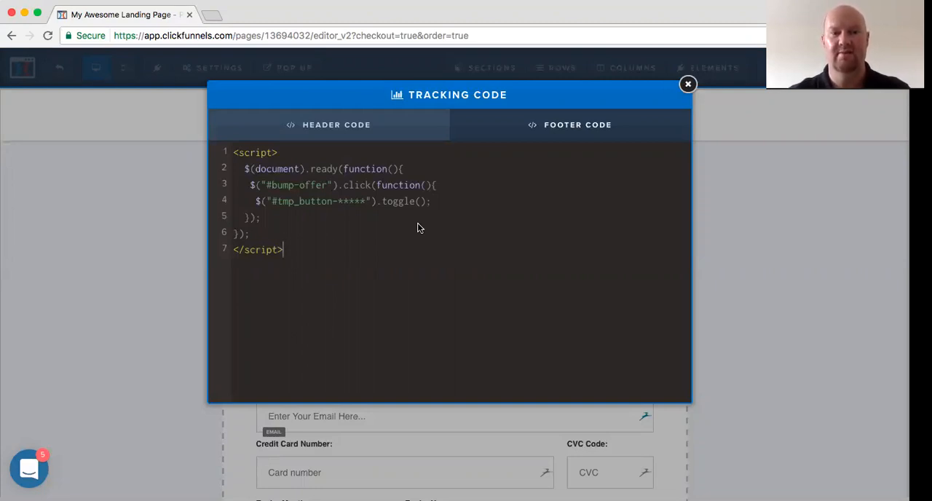
{"action": "mouse_move", "coordinate": [364, 210]}
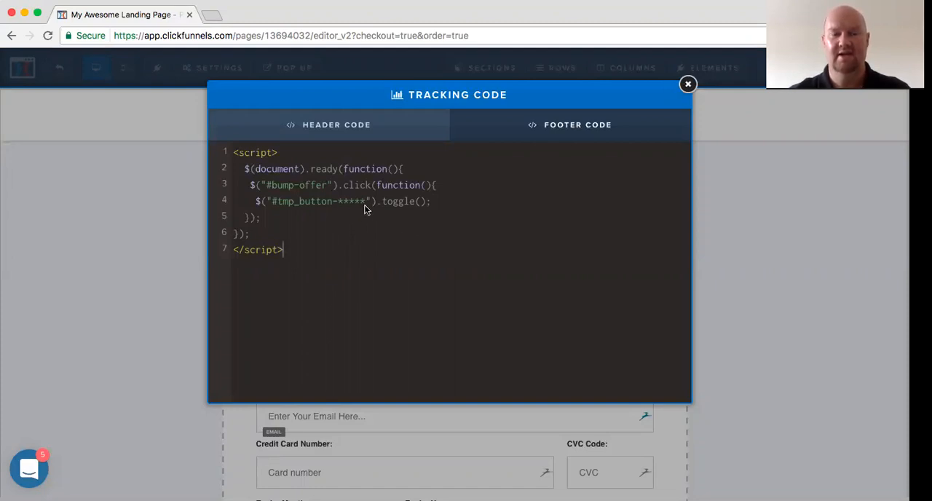
{"action": "mouse_move", "coordinate": [207, 220]}
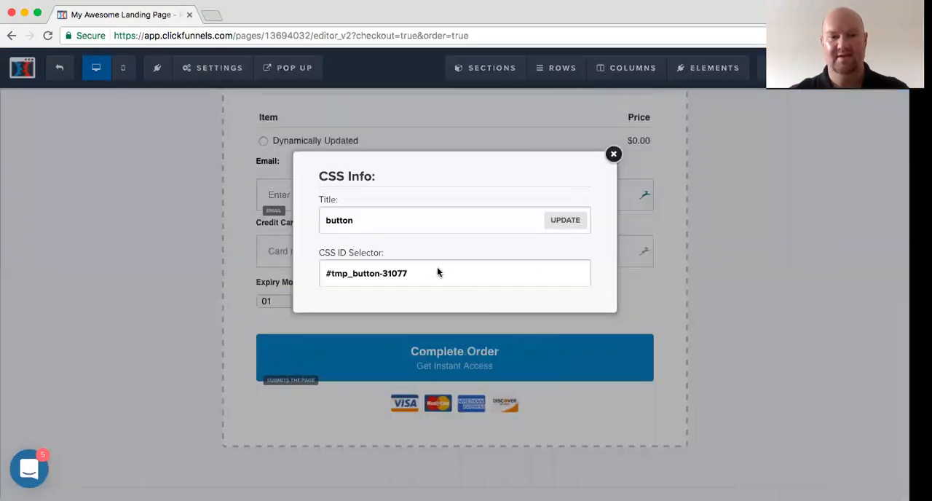
Replace the script's placeholder ID with the button's own #tmp_button-31077 and close the code editor.
{"action": "double_click", "coordinate": [379, 274]}
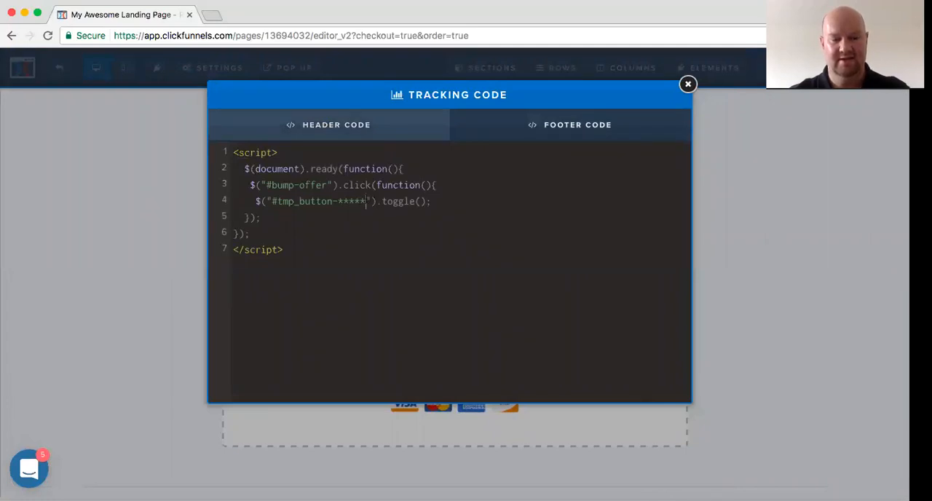
{"action": "double_click", "coordinate": [352, 201]}
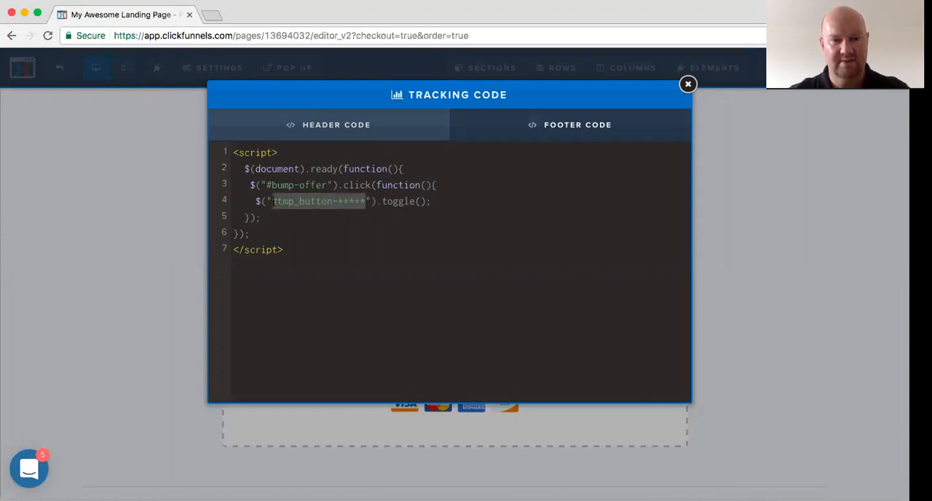
{"action": "left_click", "coordinate": [687, 85]}
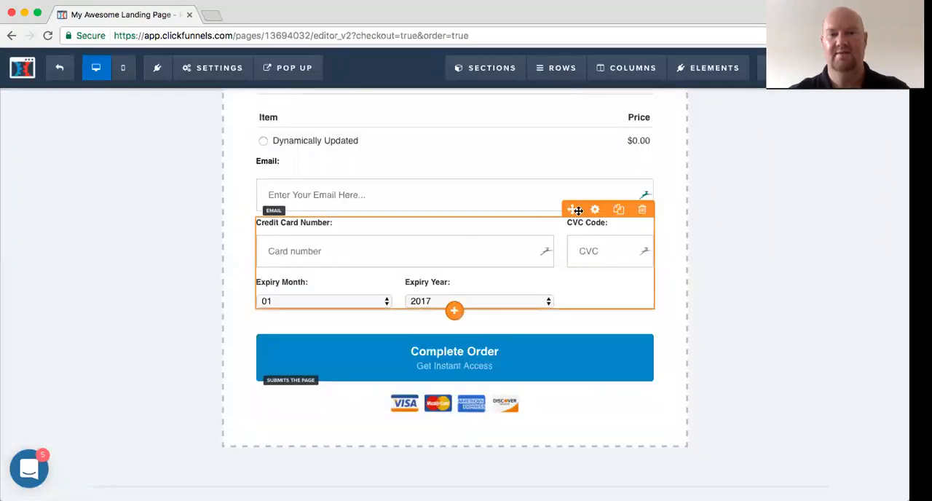
Hide the Complete Order button via the eye icon in the Elements > Manage list.
{"action": "left_click", "coordinate": [708, 67]}
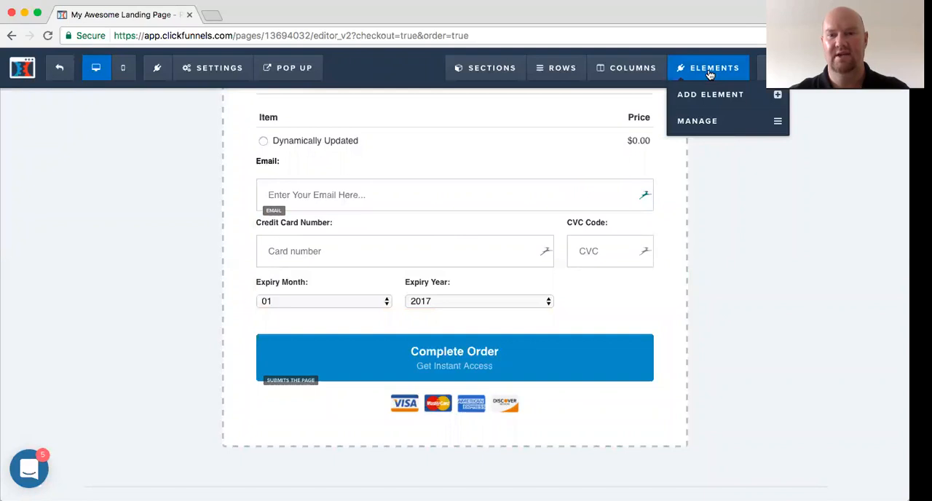
{"action": "left_click", "coordinate": [696, 121]}
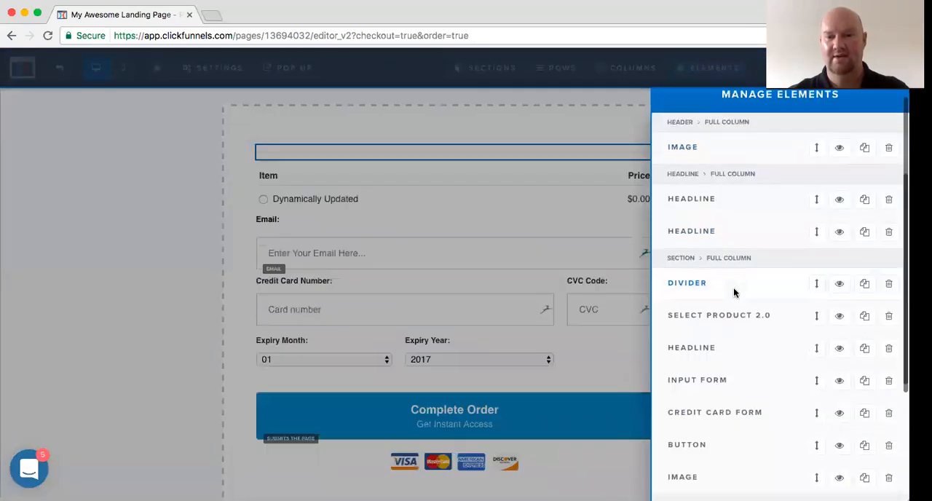
{"action": "scroll", "scroll_direction": "down", "scroll_amount": 3}
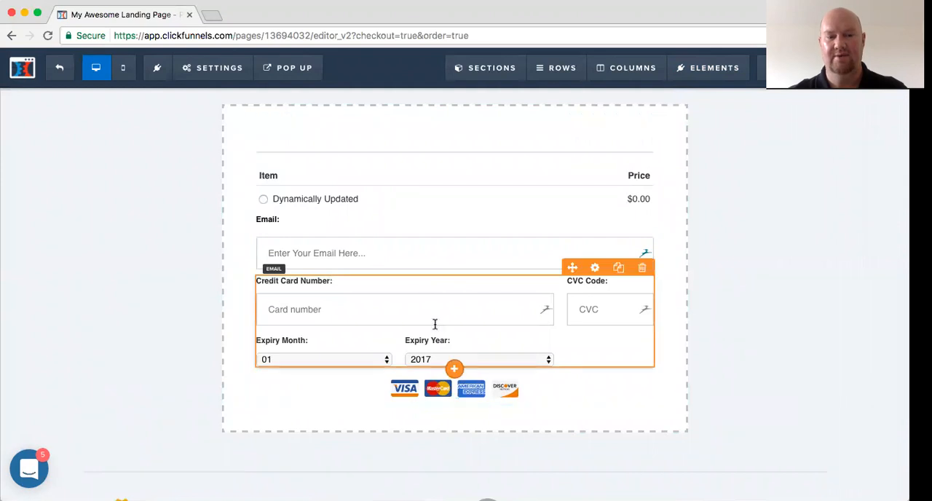
Set the order bump's OTO Headline to 'FREE TRIAL T&C'S' and its OTO Text to the 'By ticking the box...' agreement wording.
{"action": "scroll", "scroll_direction": "down", "scroll_amount": 3}
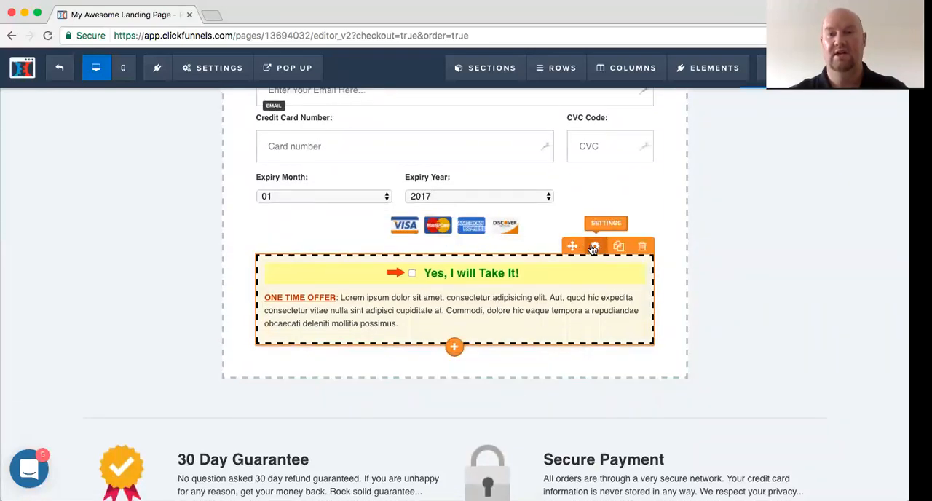
{"action": "left_click", "coordinate": [605, 223]}
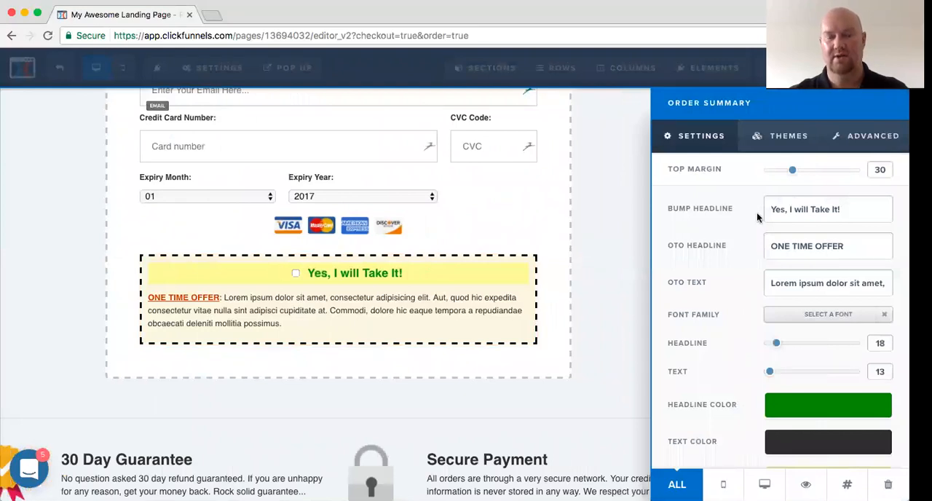
{"action": "left_click", "coordinate": [804, 244]}
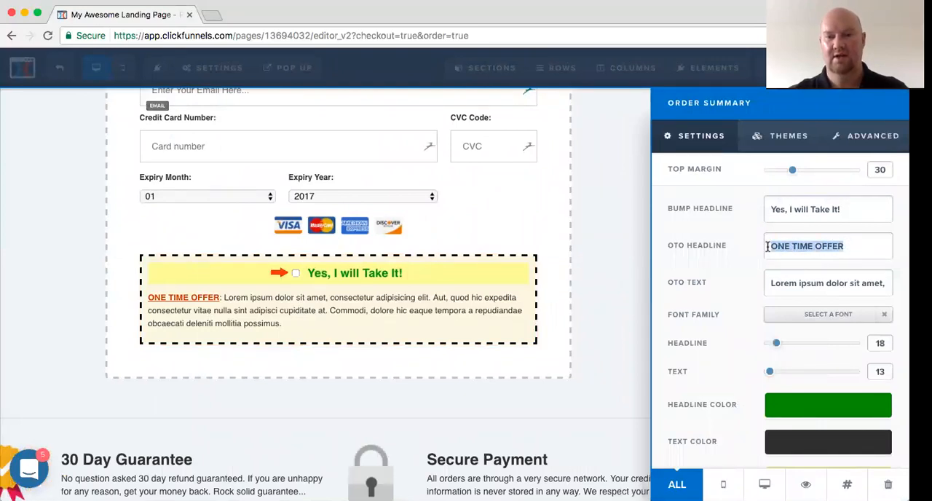
{"action": "type", "text": "FREE TRIAL T&C'S"}
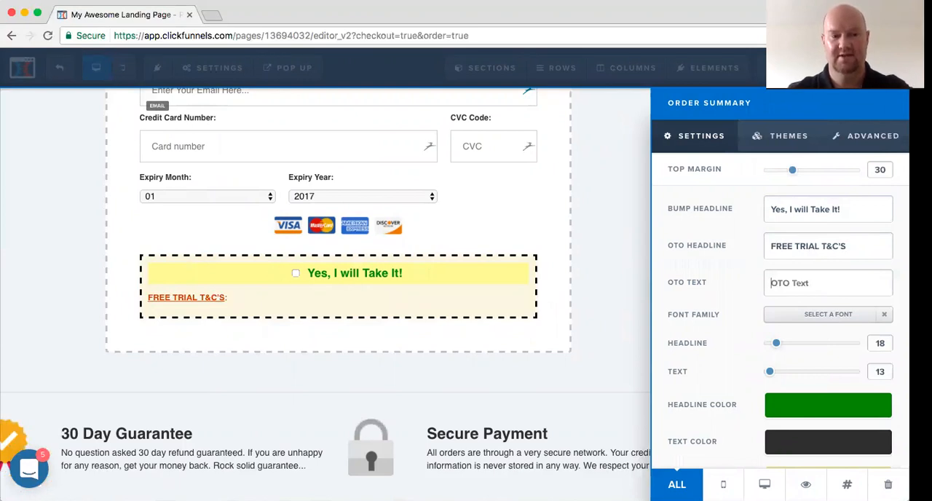
{"action": "type", "text": "By ticking this box you agree to"}
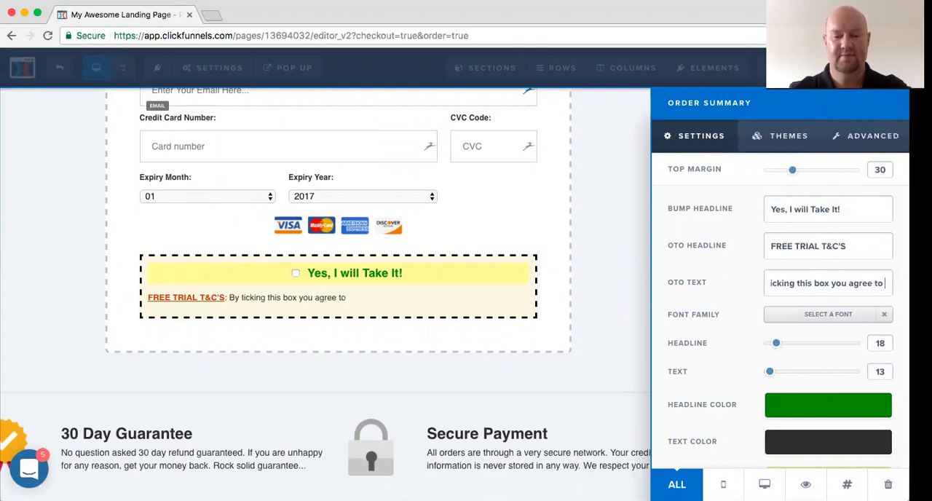
{"action": "type", "text": "....."}
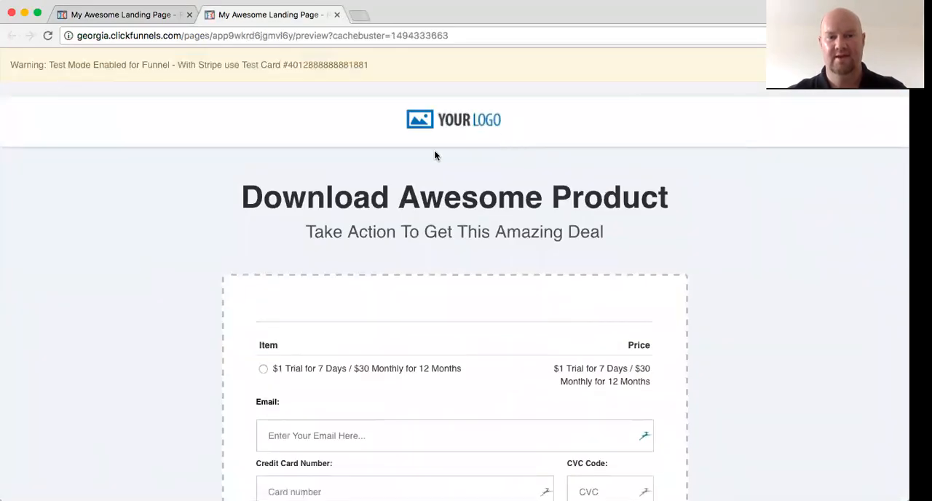
In preview, choose the $1 Trial product and tick the T&C bump to reveal the Complete Order button.
{"action": "scroll", "scroll_direction": "down", "scroll_amount": 3}
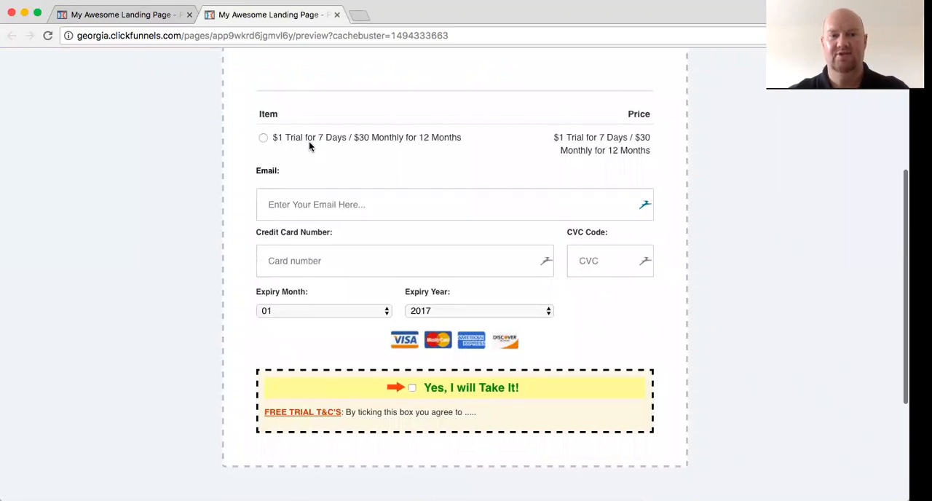
{"action": "left_click", "coordinate": [262, 137]}
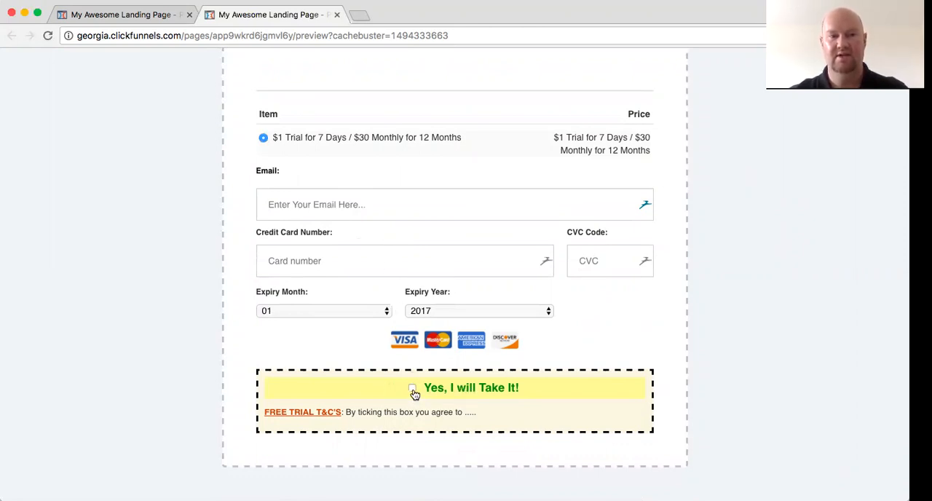
{"action": "left_click", "coordinate": [412, 387]}
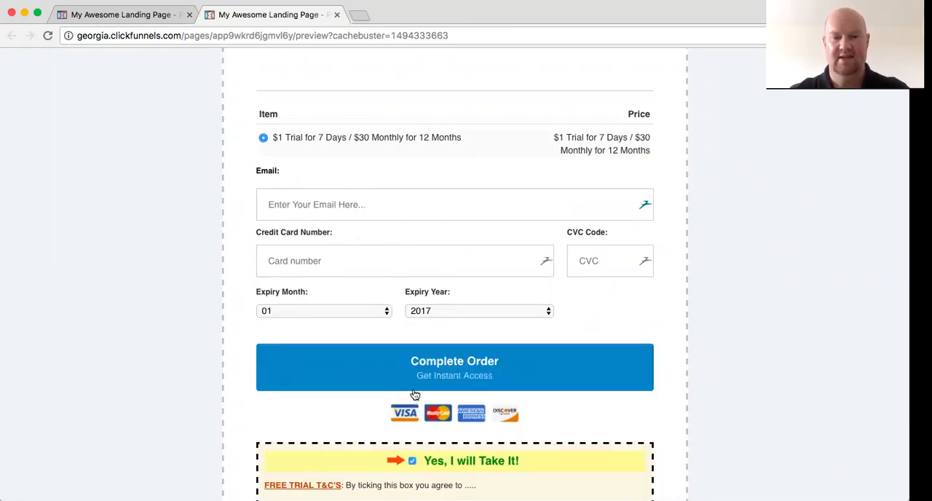
{"action": "scroll", "scroll_direction": "down", "scroll_amount": 3}
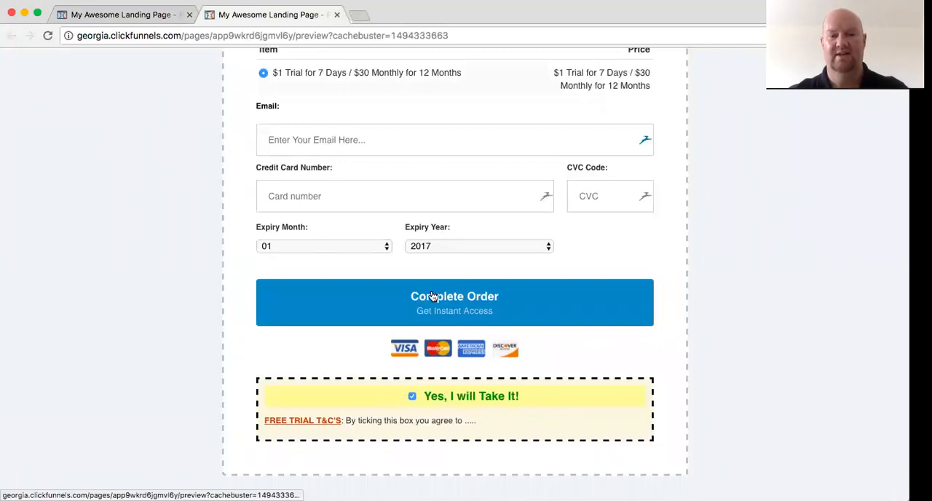
{"action": "scroll", "scroll_direction": "down", "scroll_amount": 3}
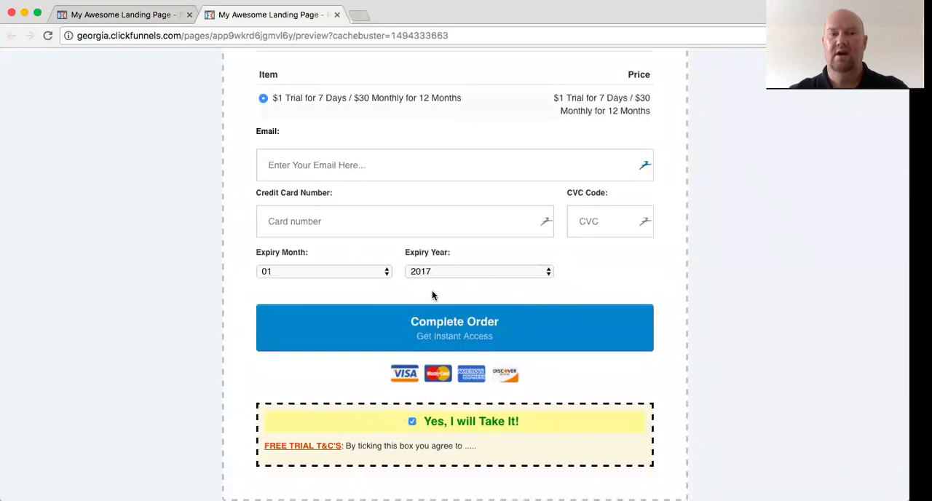